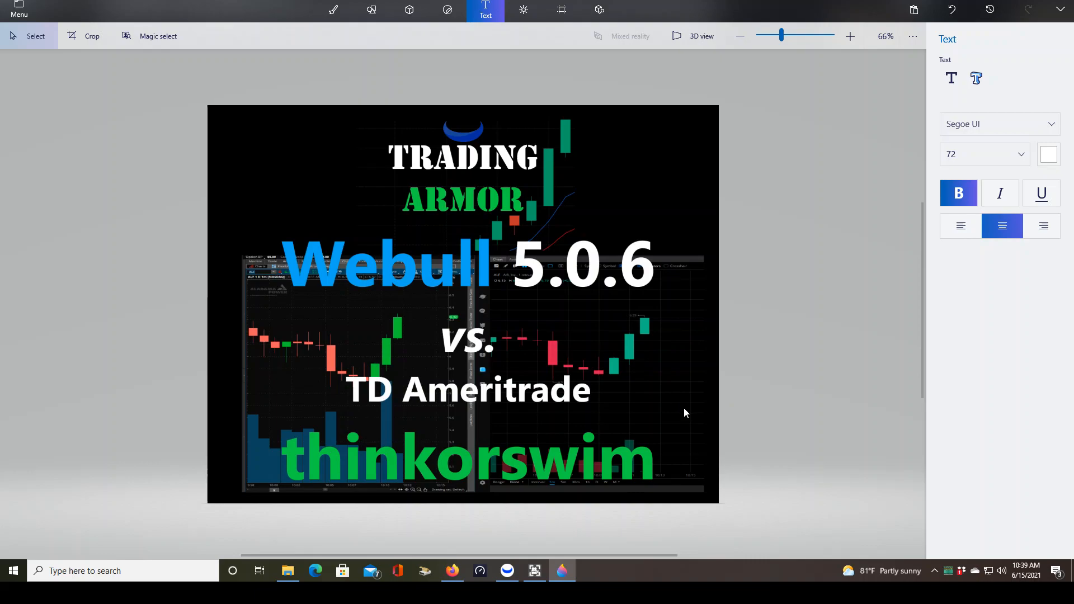
mouse_move(591, 444)
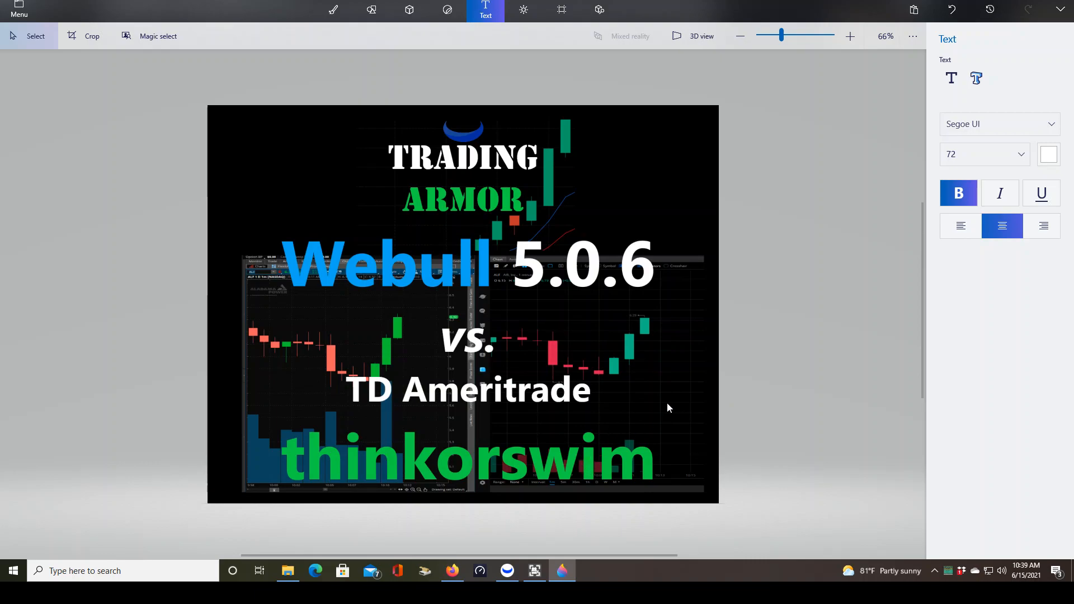
Switch from the image editor to the browser showing the YouTube channel's Videos page
left_click(451, 570)
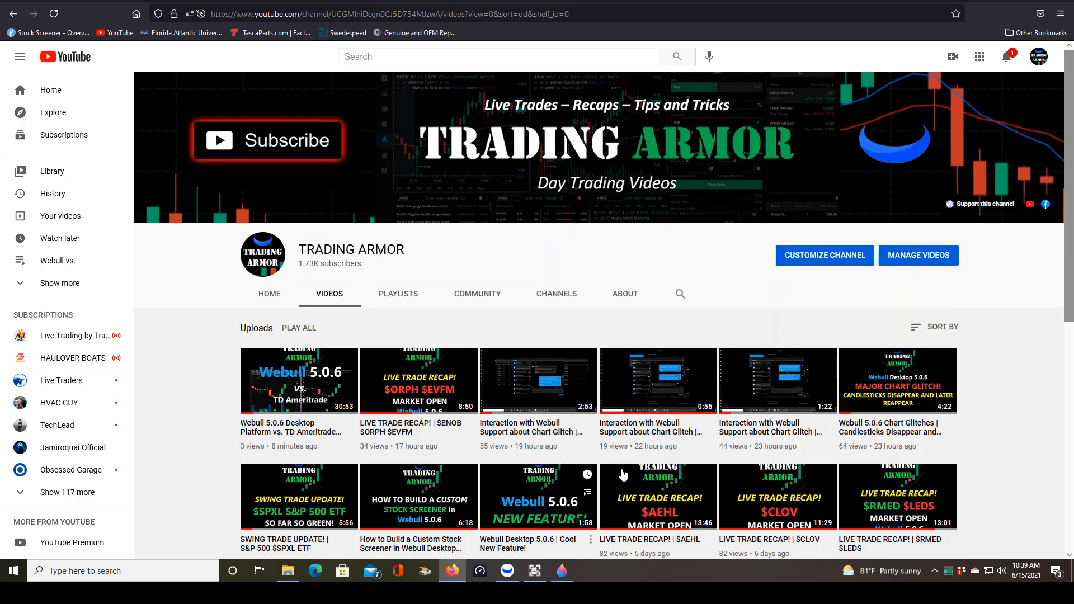
mouse_move(297, 380)
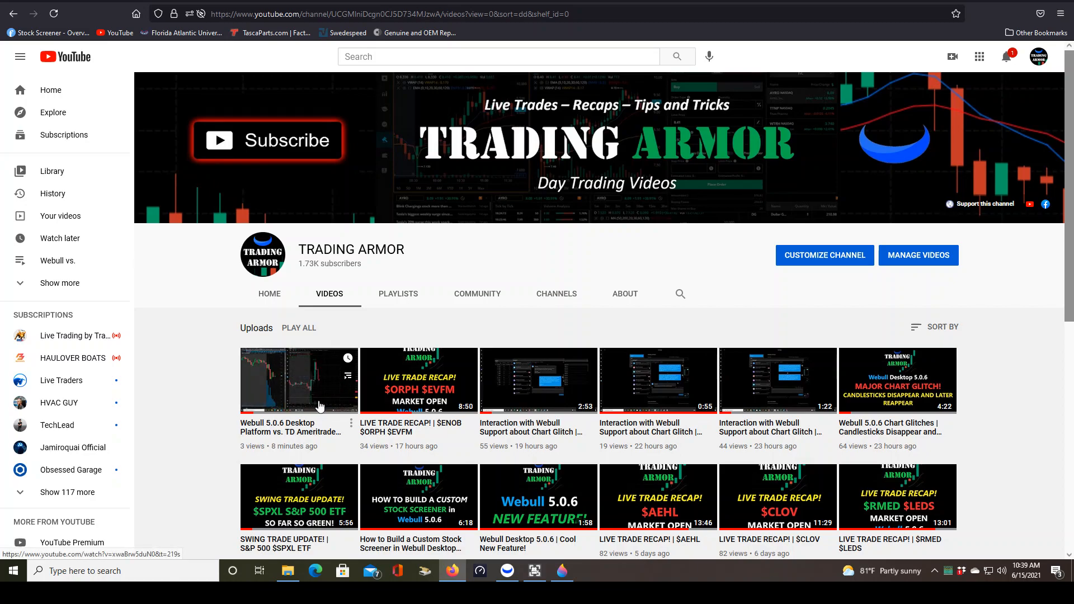
mouse_move(313, 406)
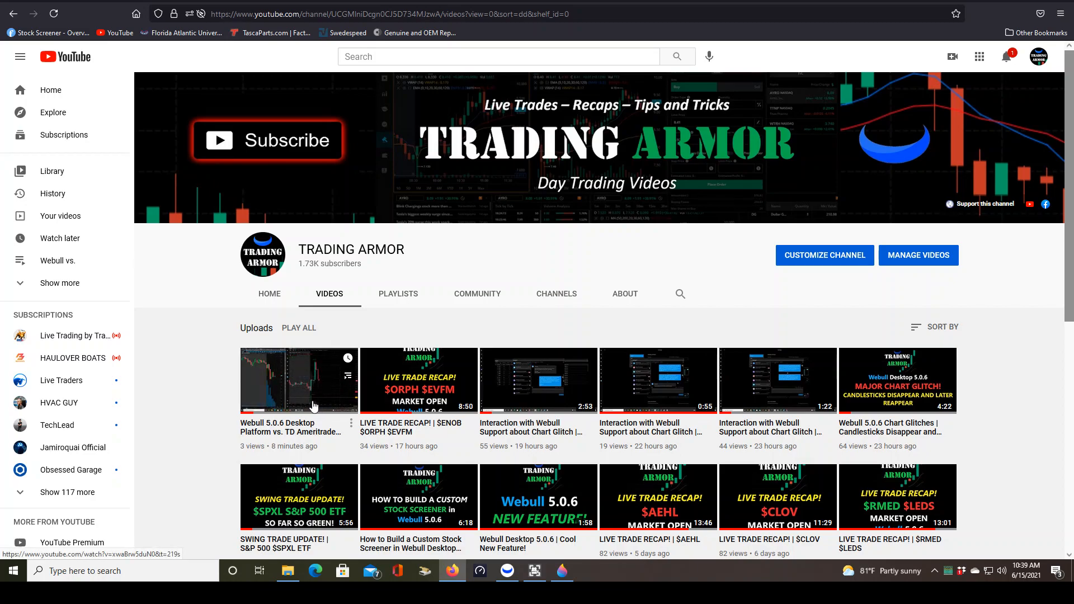
mouse_move(310, 409)
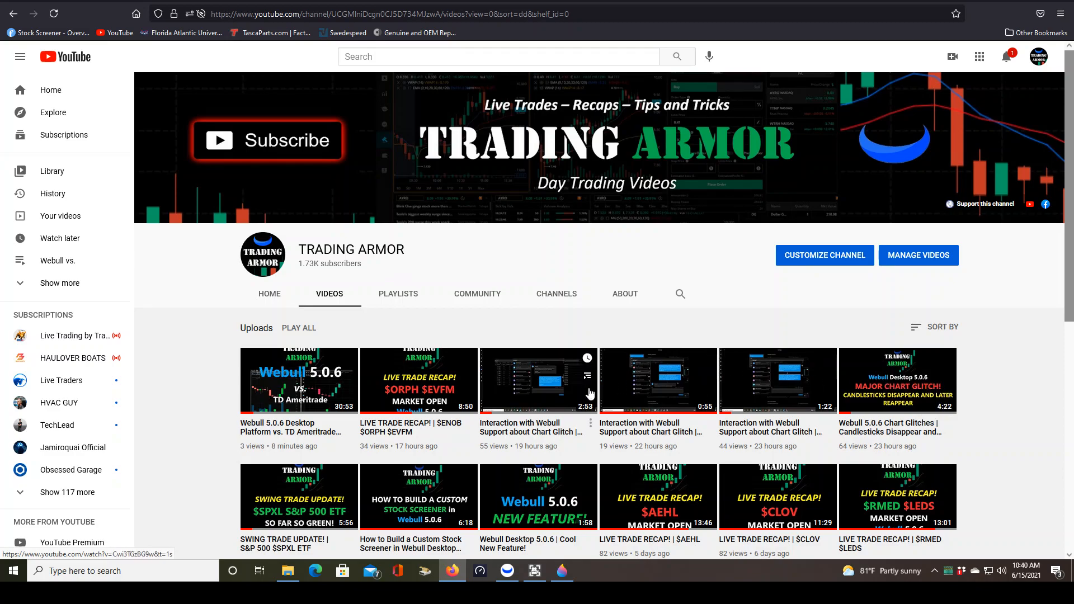
mouse_move(1003, 399)
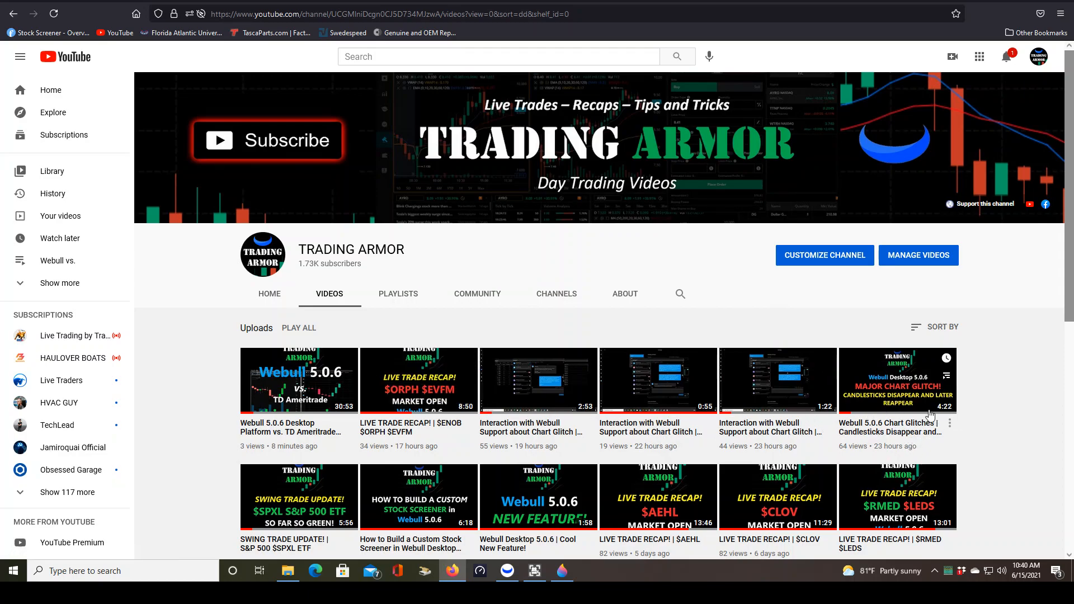
mouse_move(911, 420)
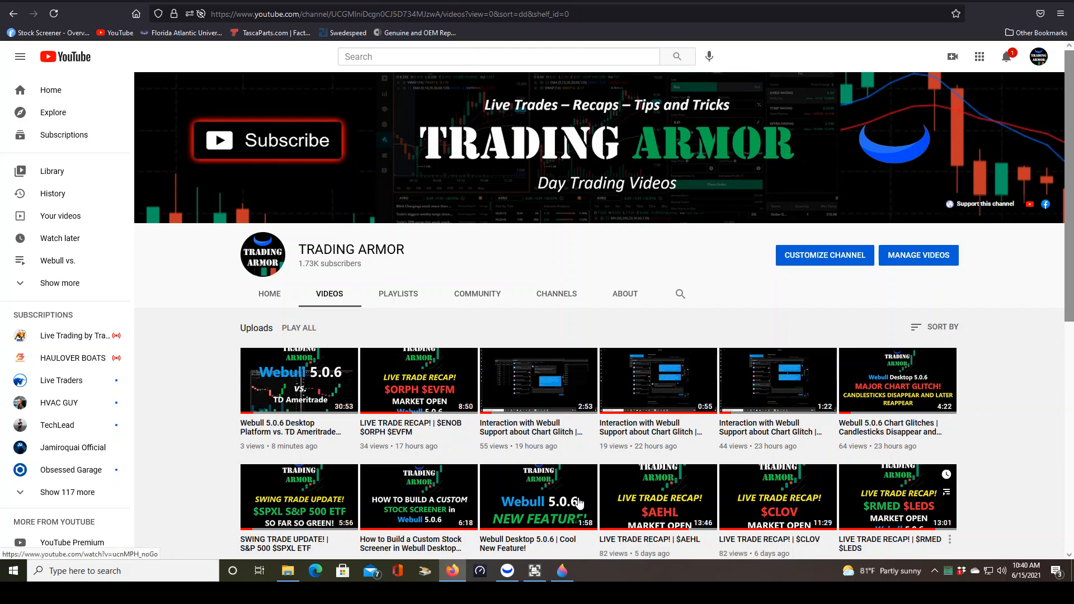
mouse_move(325, 406)
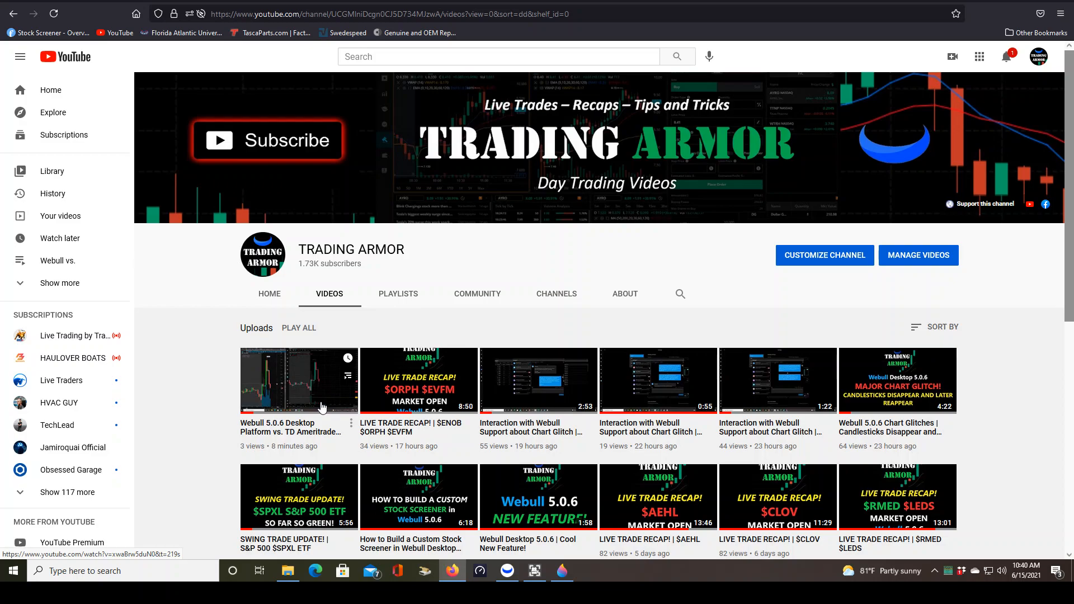
mouse_move(298, 380)
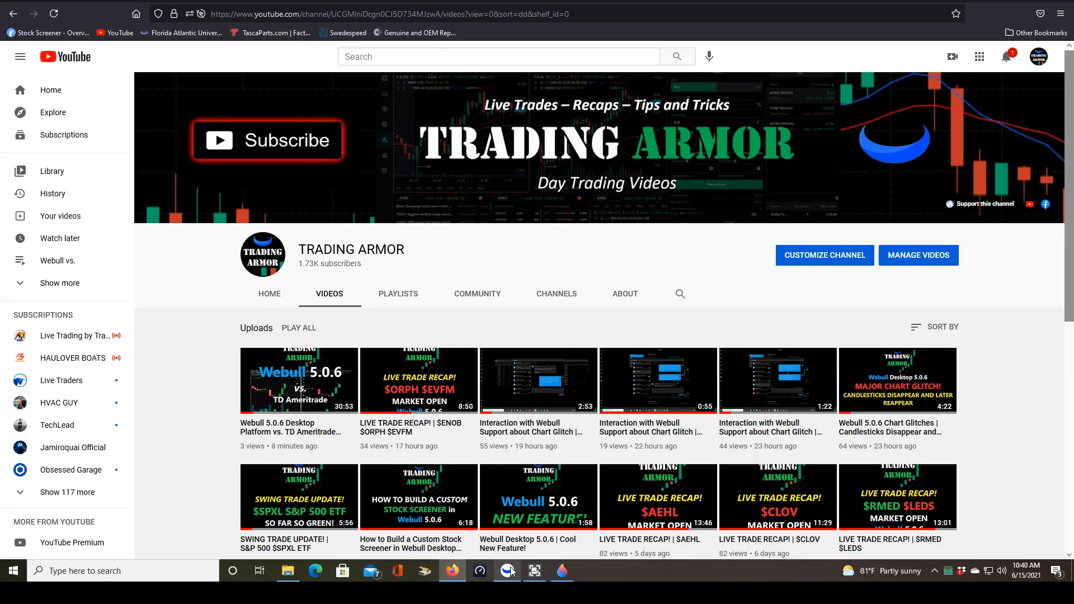
Bring up Webull Desktop Messages and scroll the thread to the reply saying developers watched the video
left_click(507, 570)
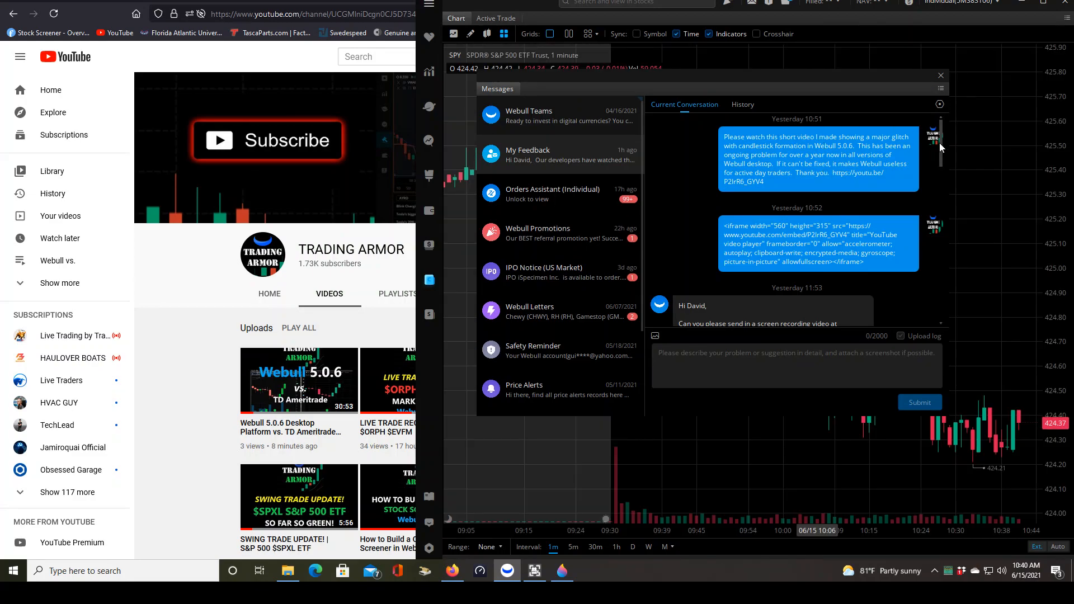
scroll("down", 3)
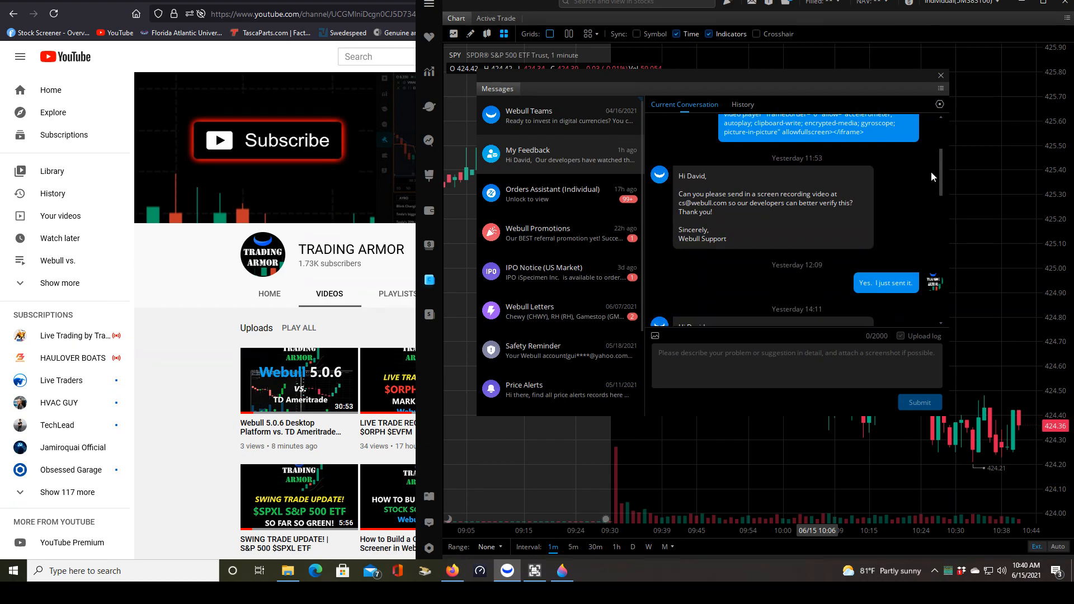
scroll("down", 3)
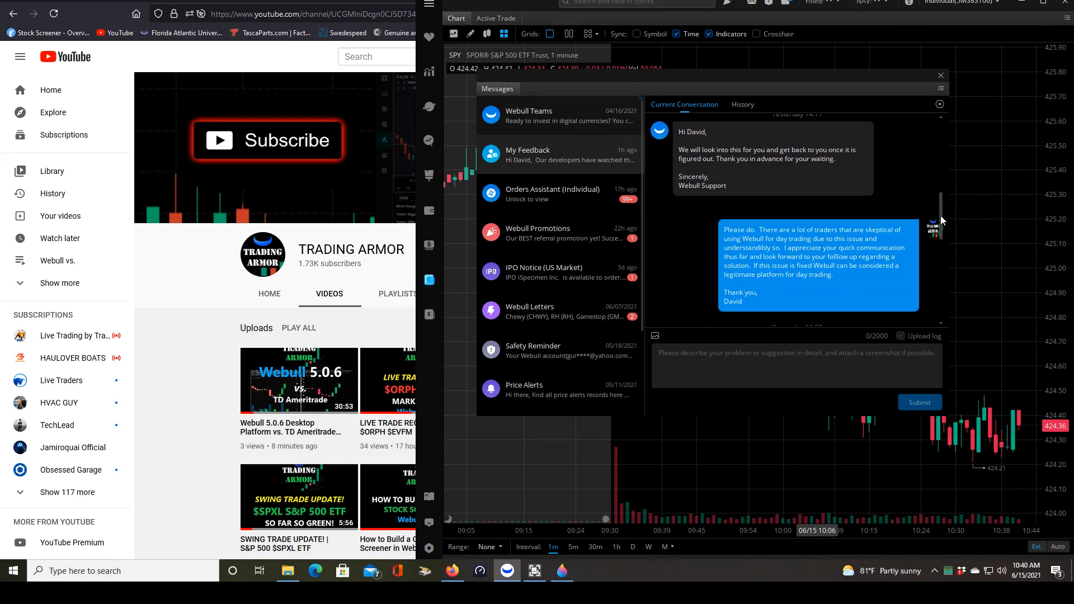
scroll("down", 3)
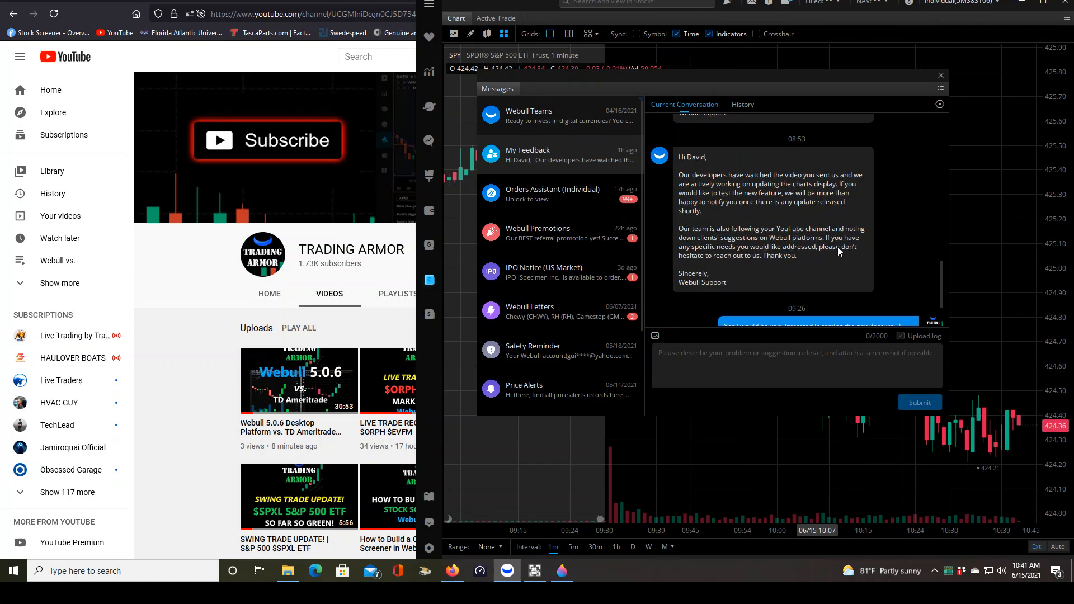
mouse_move(809, 255)
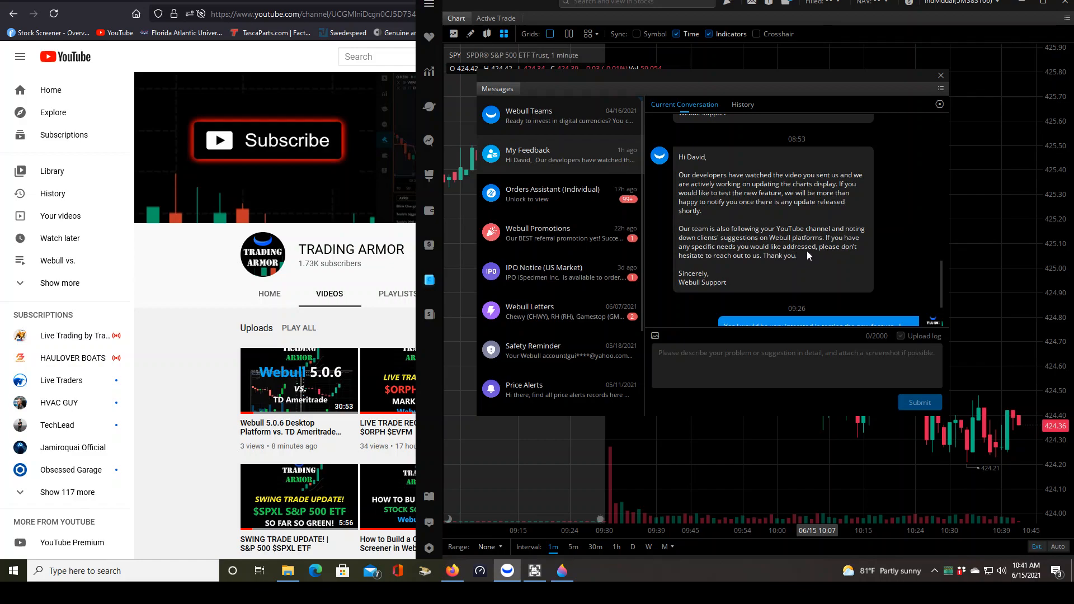
mouse_move(830, 261)
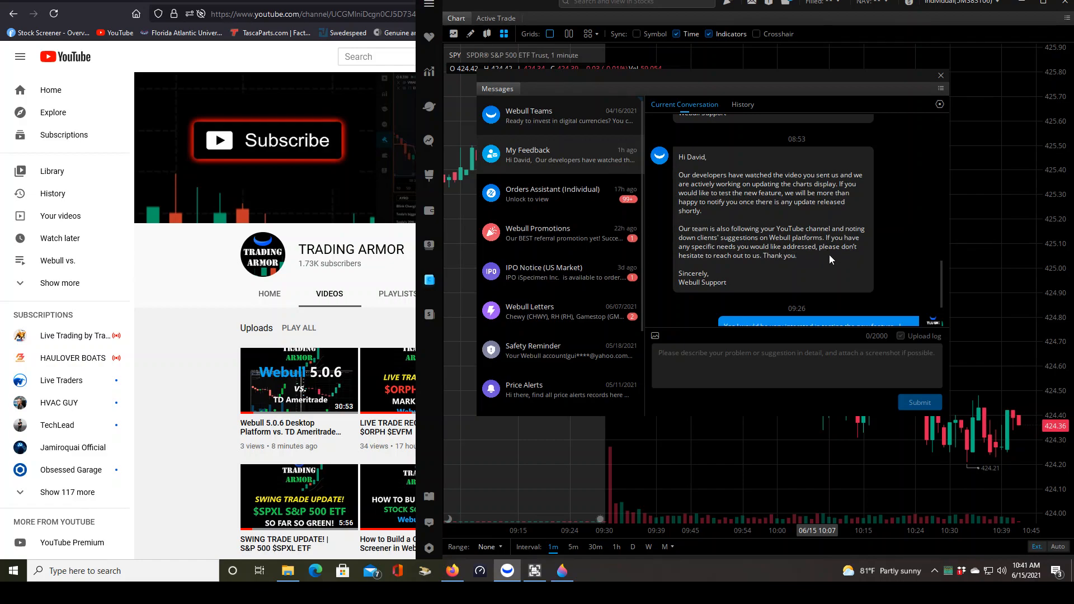
mouse_move(816, 264)
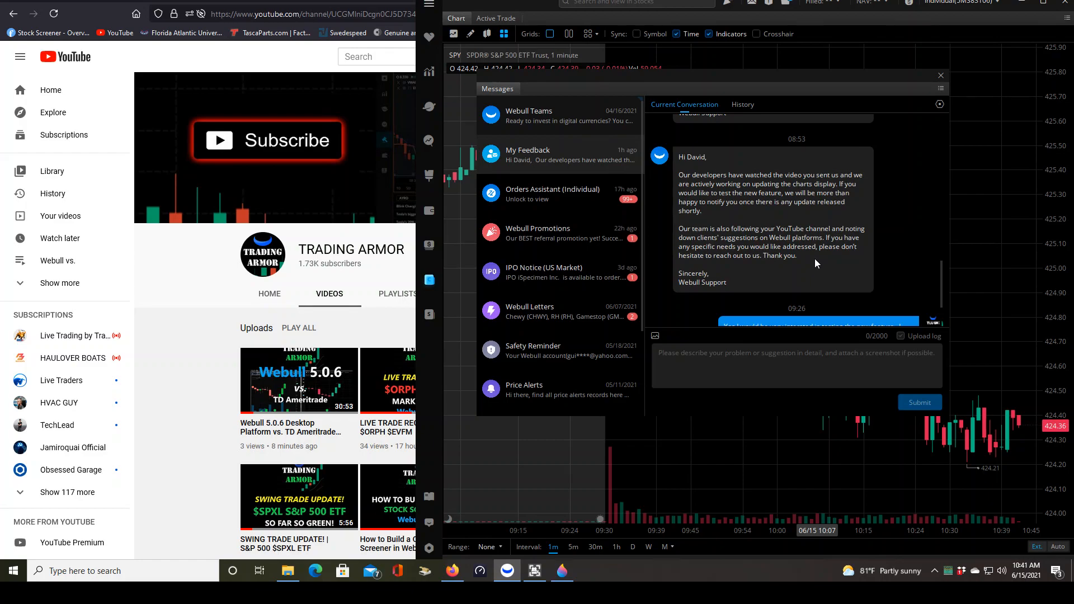
mouse_move(846, 264)
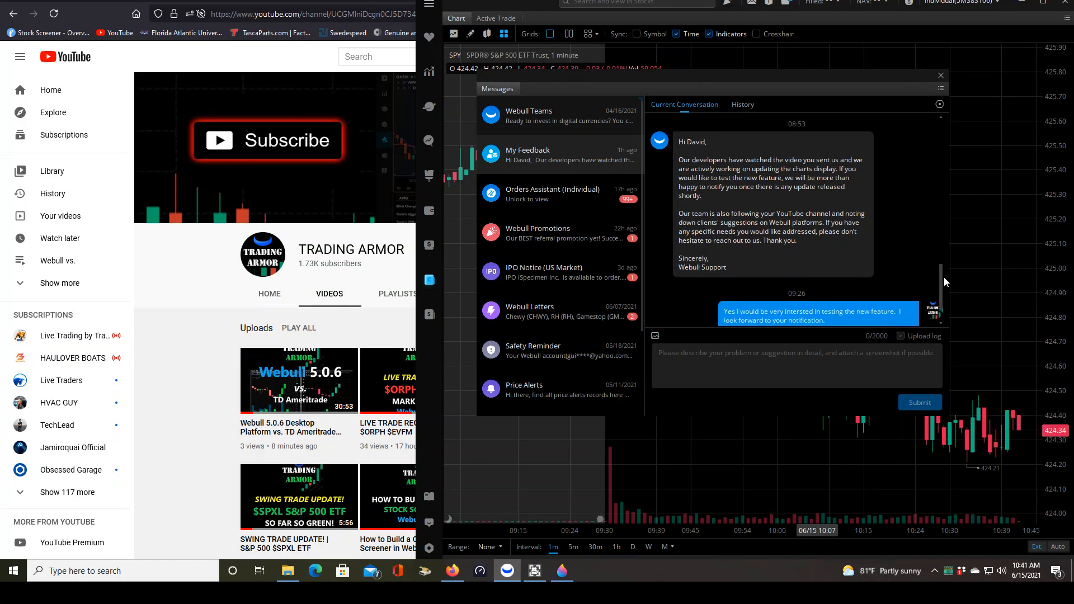
Scroll to the thread's end showing the own reply agreeing to test the new charting feature
scroll("down", 3)
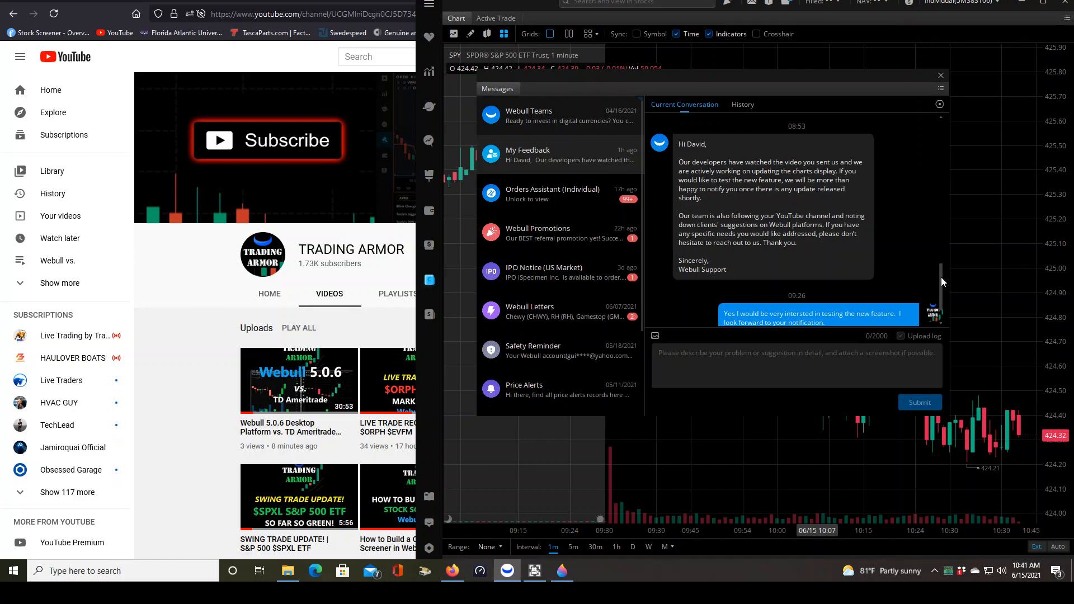
scroll("down", 3)
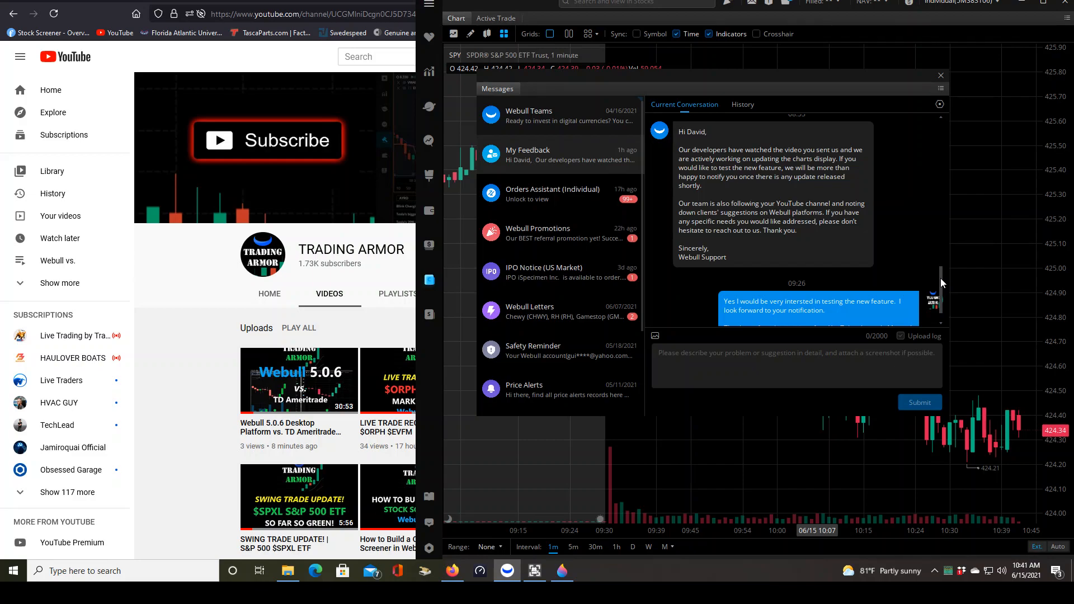
scroll("down", 3)
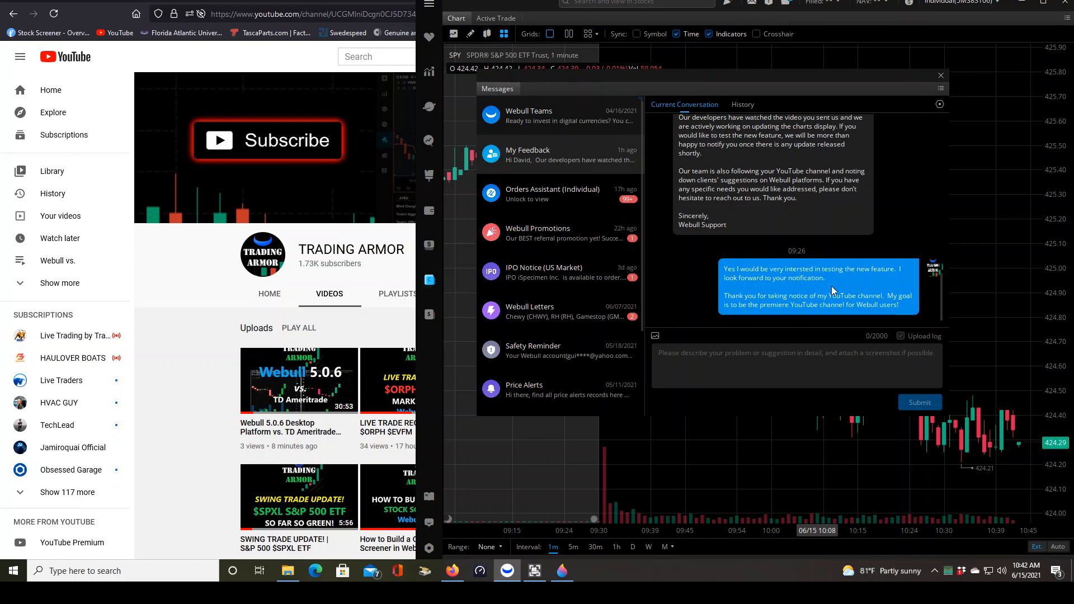
mouse_move(871, 289)
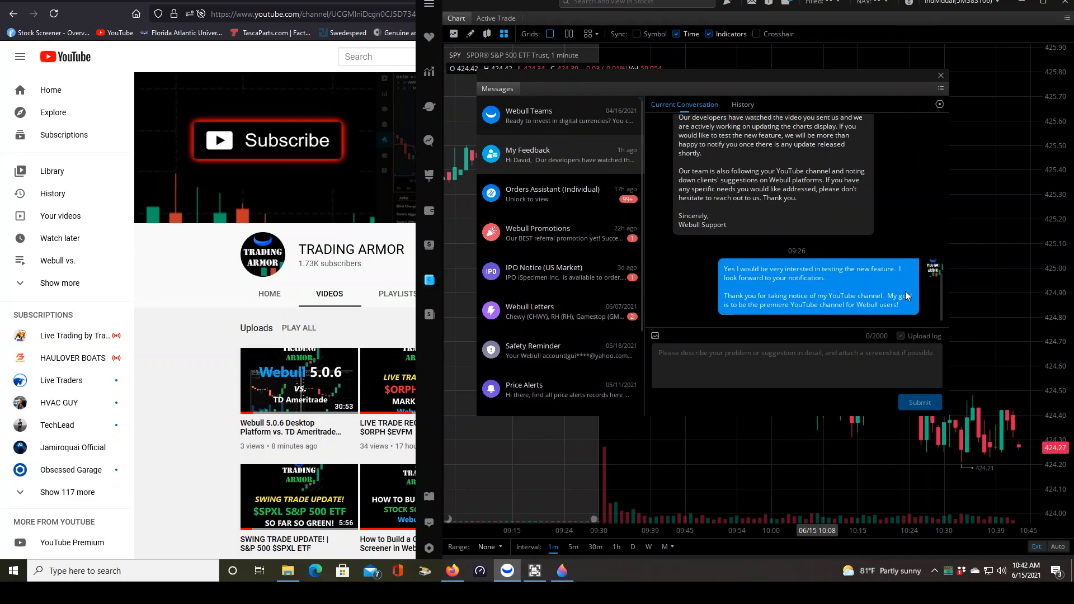
mouse_move(903, 248)
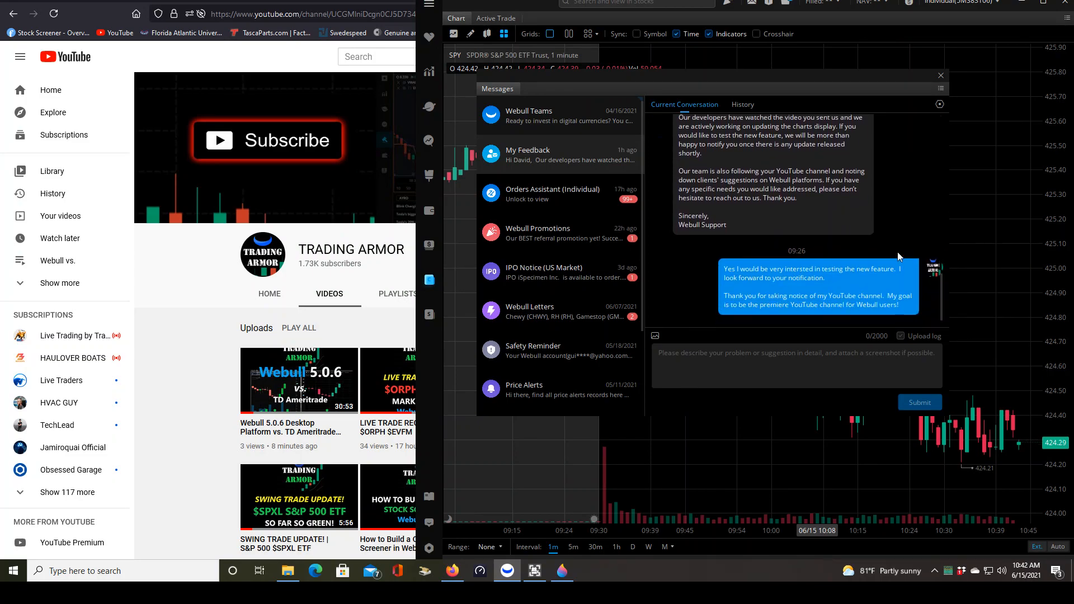
mouse_move(134, 336)
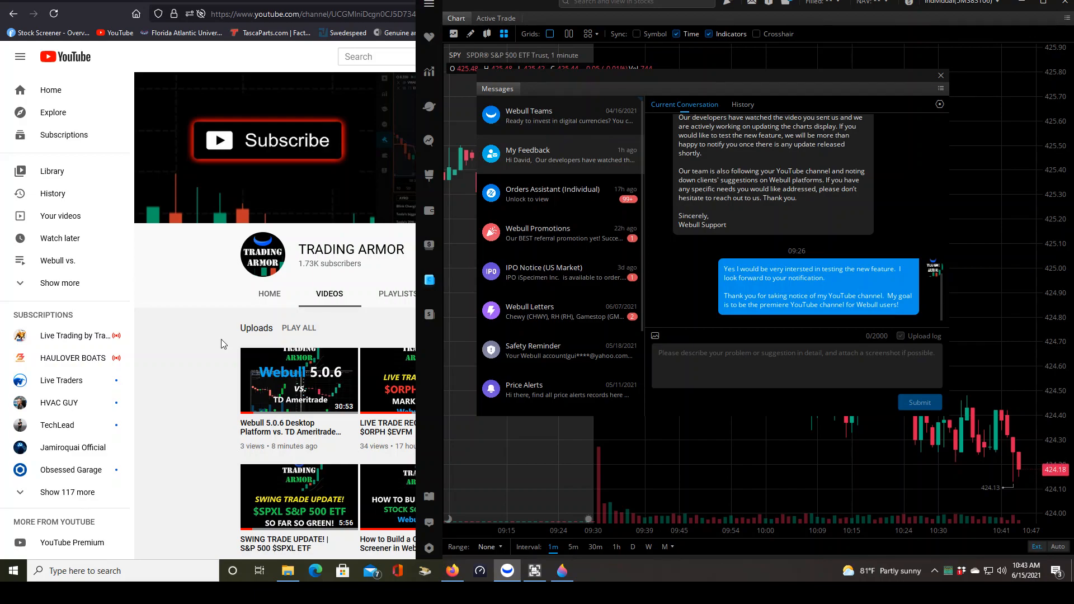
mouse_move(42, 401)
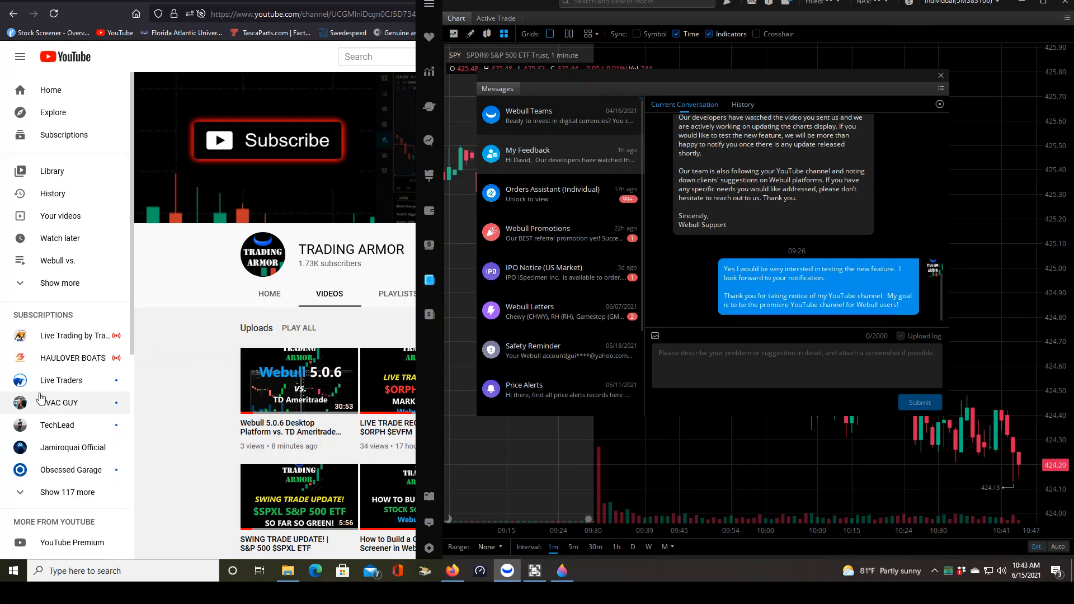